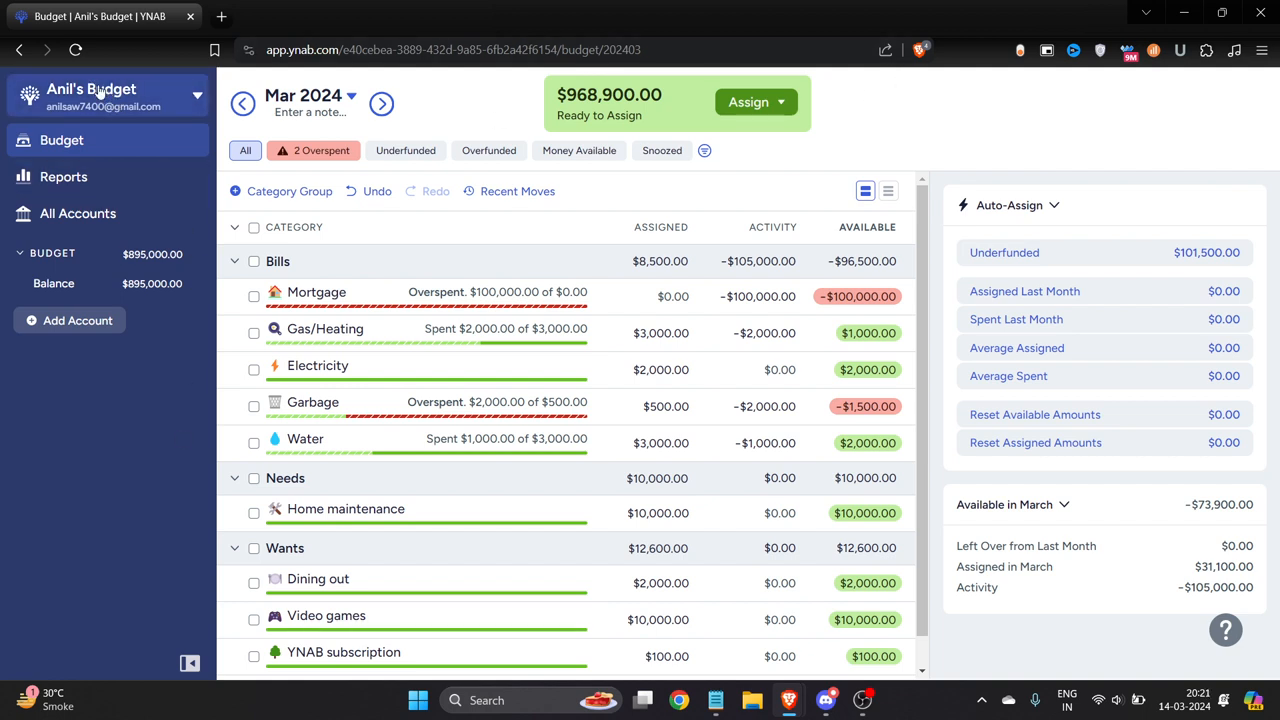
pyautogui.moveTo(56, 424)
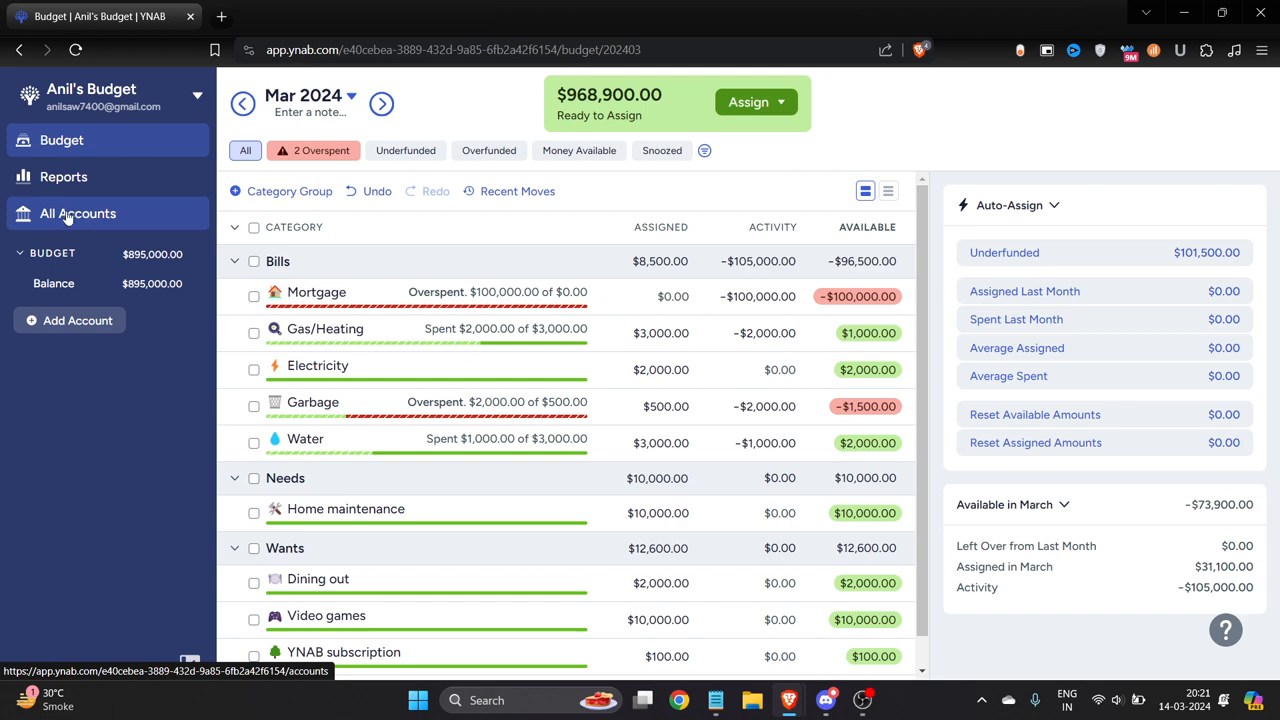
# Glance at the All Accounts transactions and return to the budget view.
pyautogui.click(78, 212)
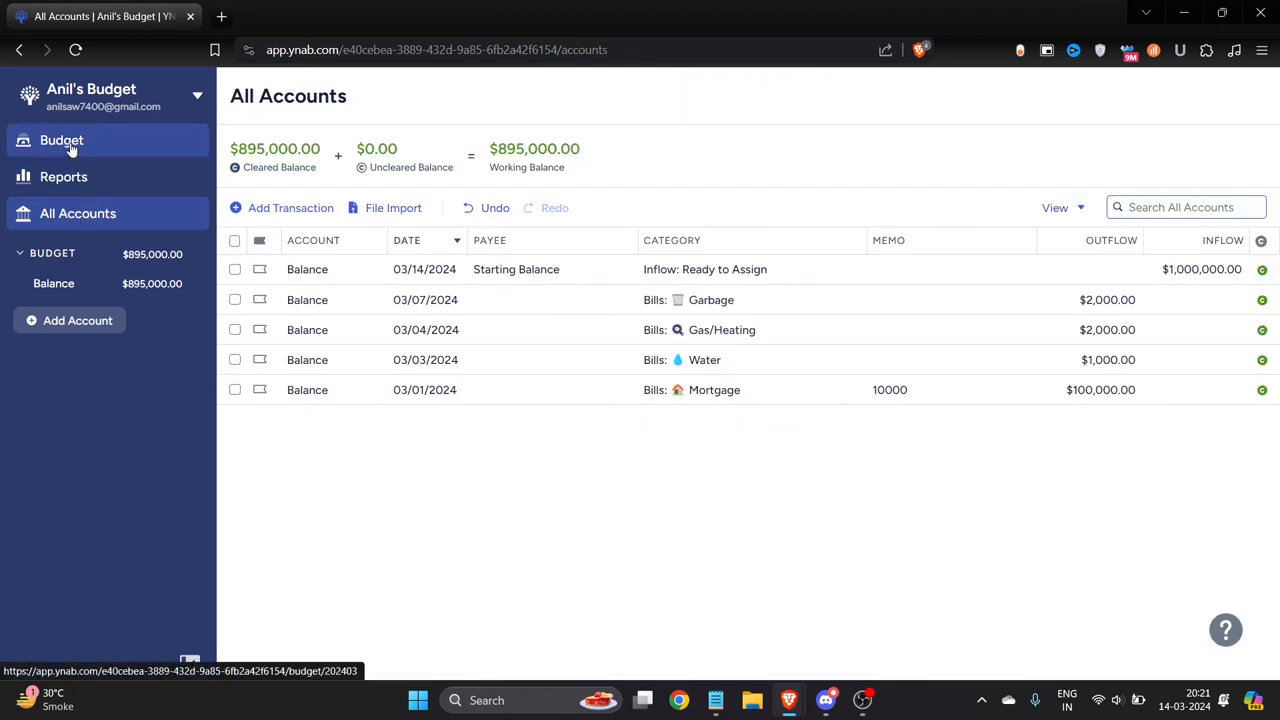
pyautogui.click(62, 140)
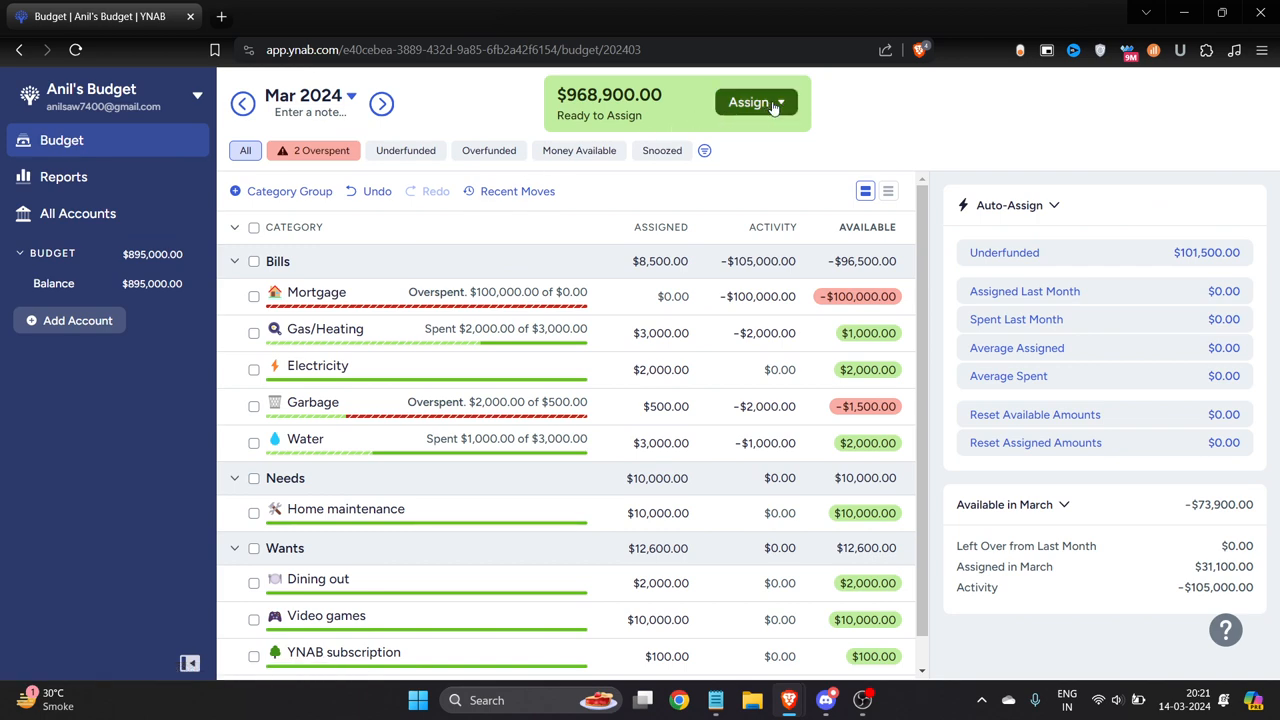
pyautogui.click(756, 102)
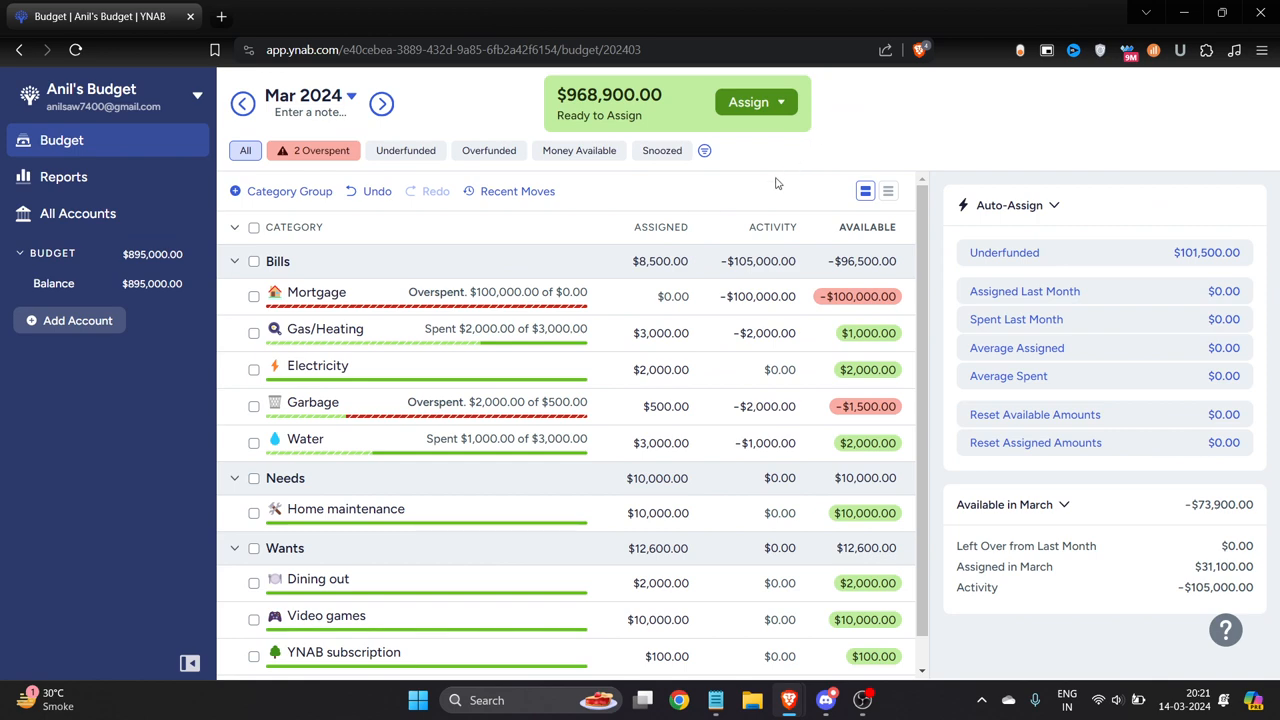
# Start adding a linked account and request a new bank connection through Plaid.
pyautogui.click(78, 320)
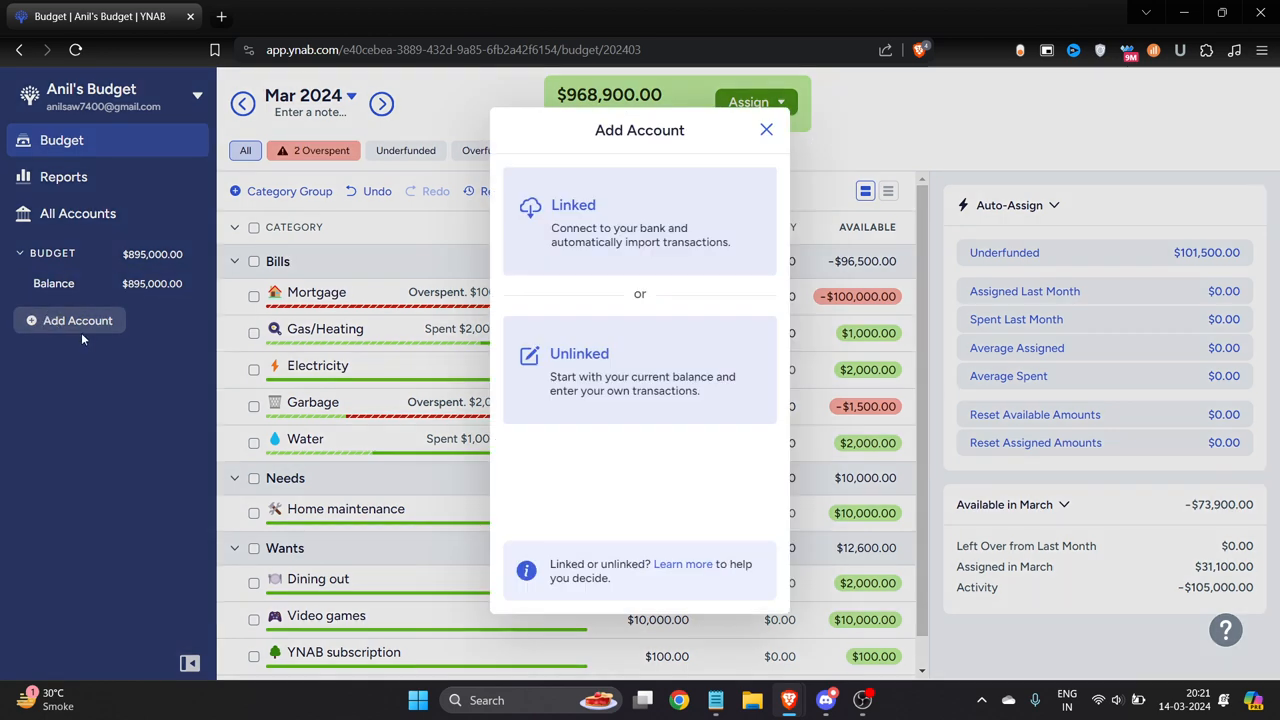
pyautogui.moveTo(590, 216)
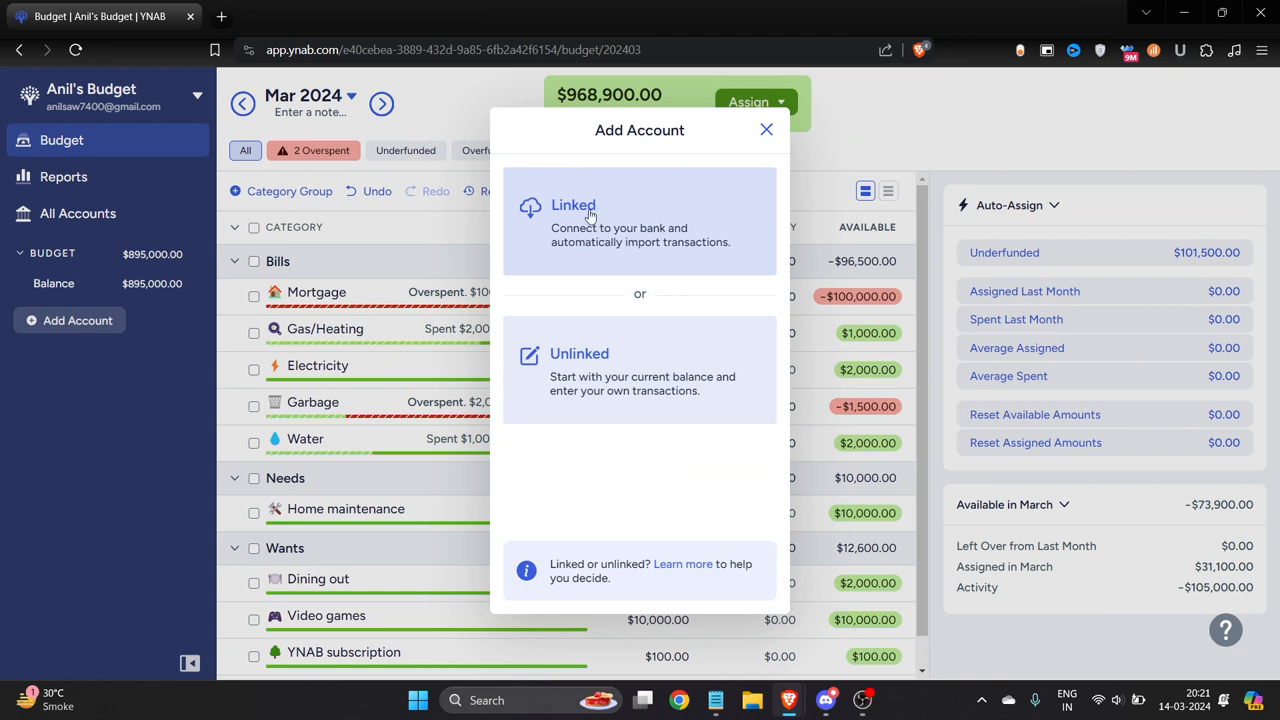
pyautogui.click(640, 220)
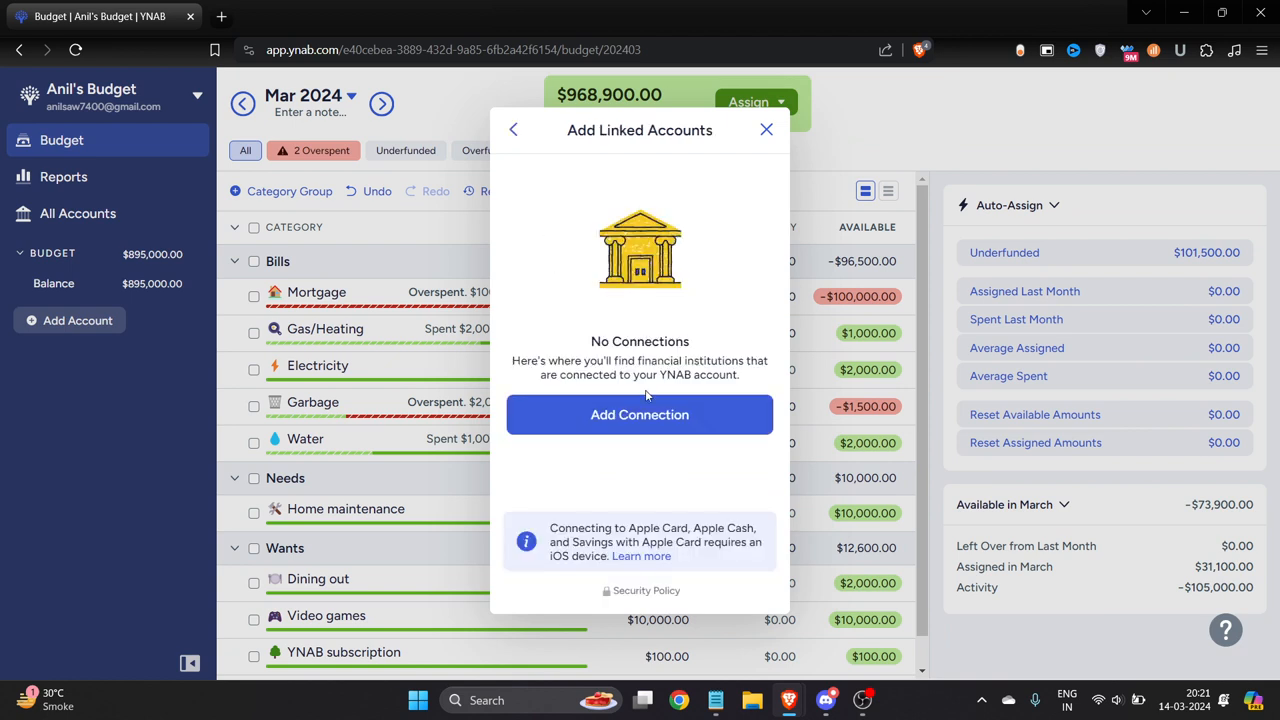
pyautogui.click(640, 414)
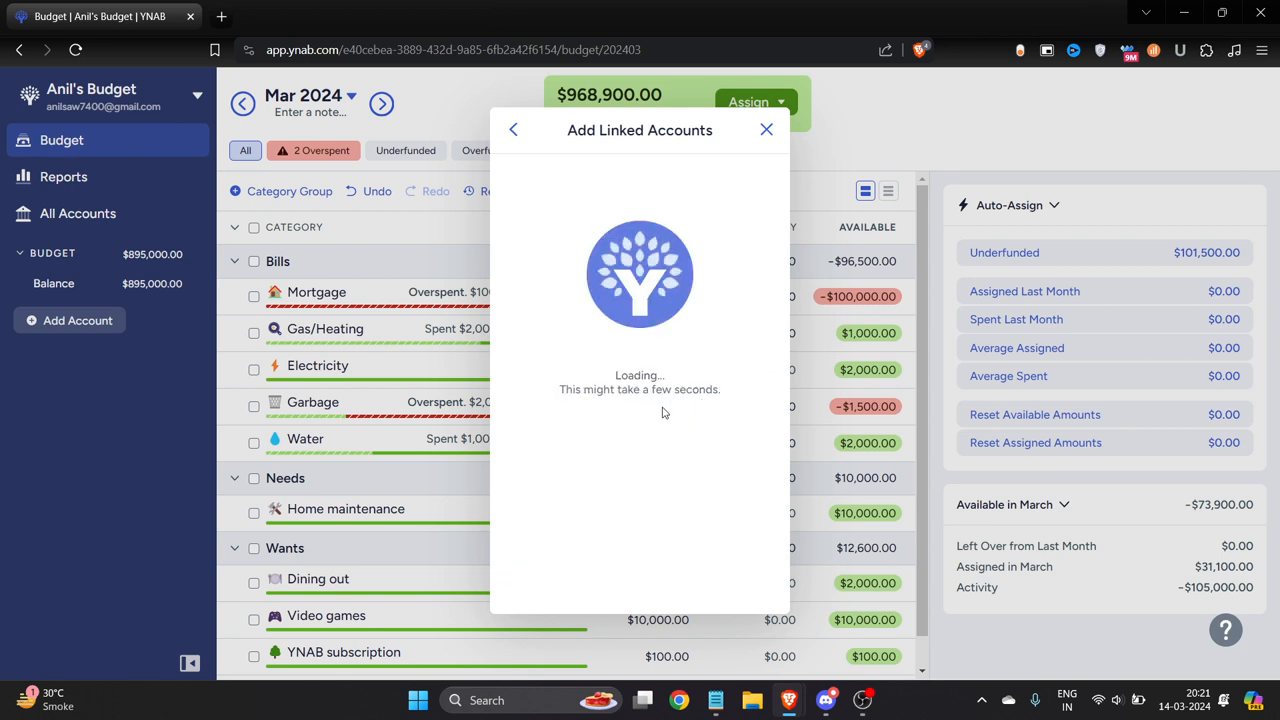
pyautogui.moveTo(660, 442)
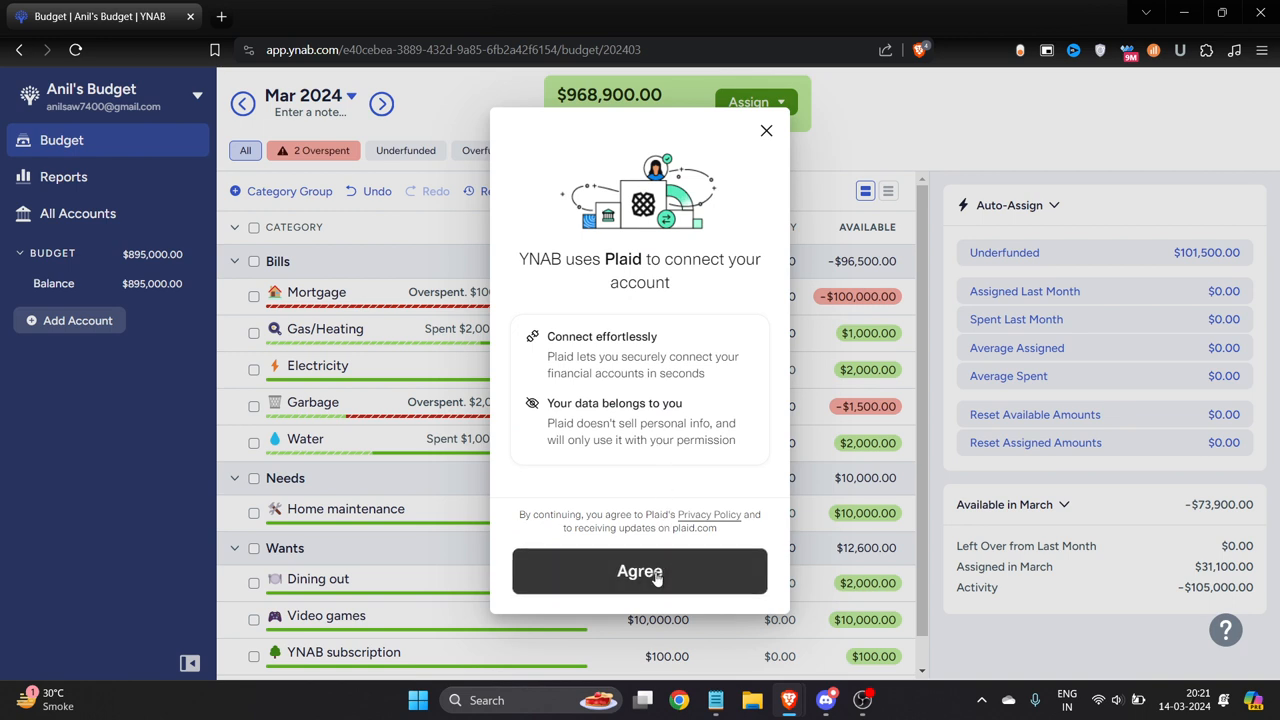
# Agree to Plaid's terms, skip the phone sign-up, pick Bank of America and pass the captcha.
pyautogui.click(640, 572)
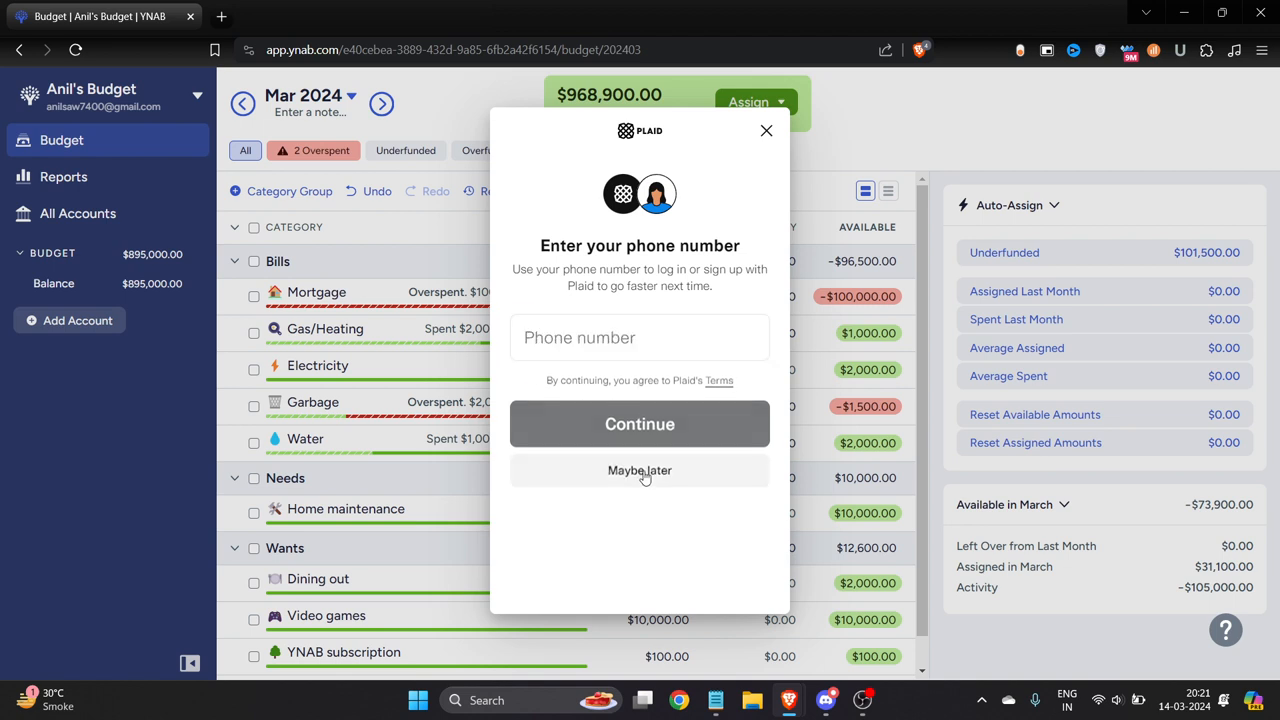
pyautogui.click(640, 470)
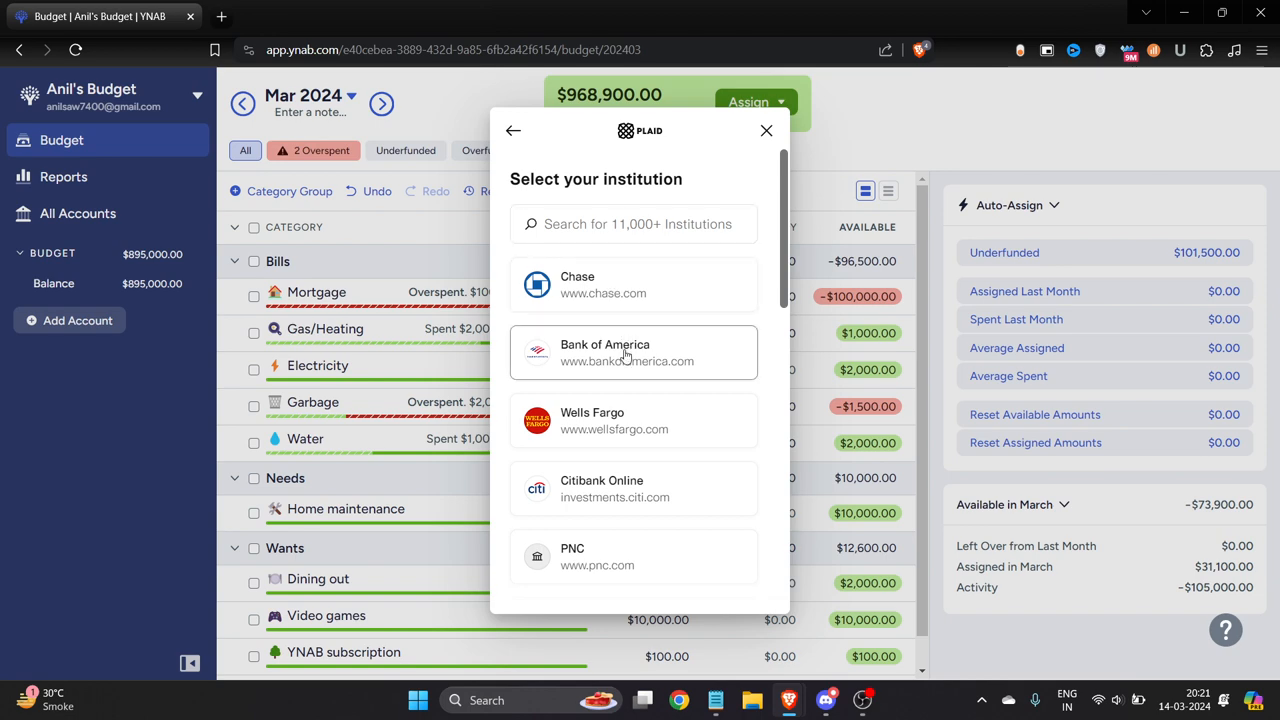
pyautogui.click(632, 352)
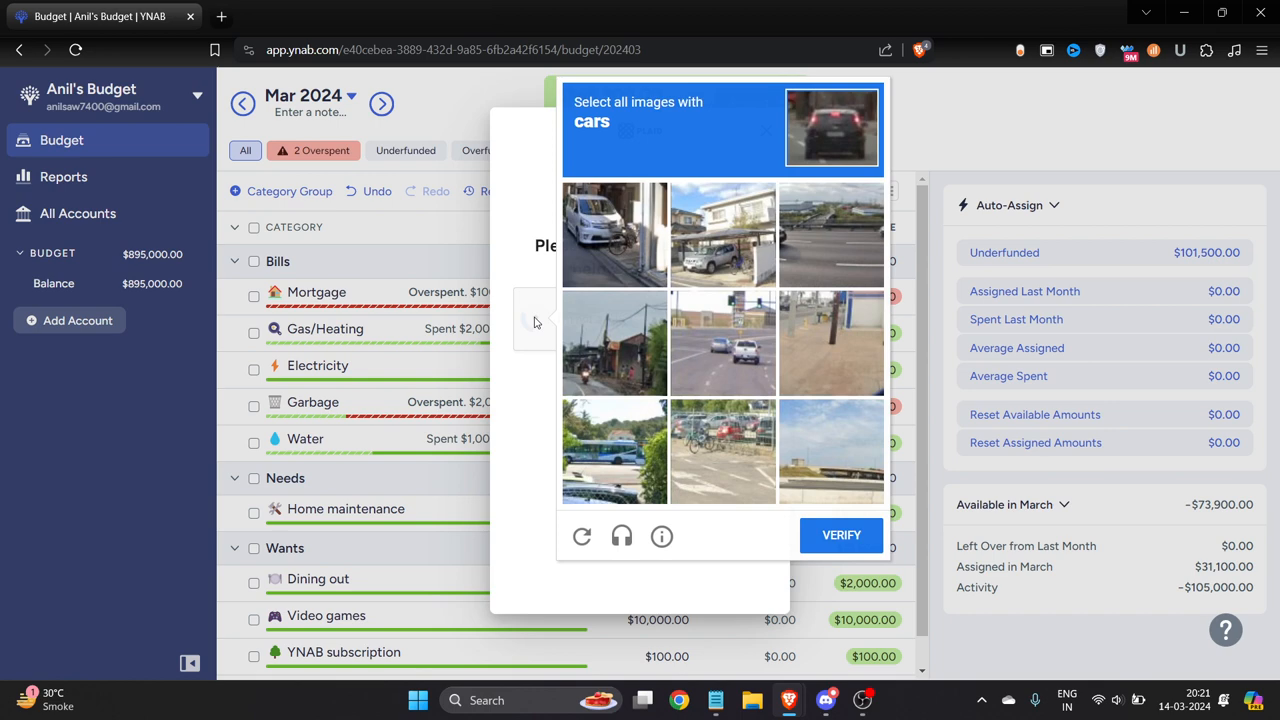
pyautogui.click(840, 536)
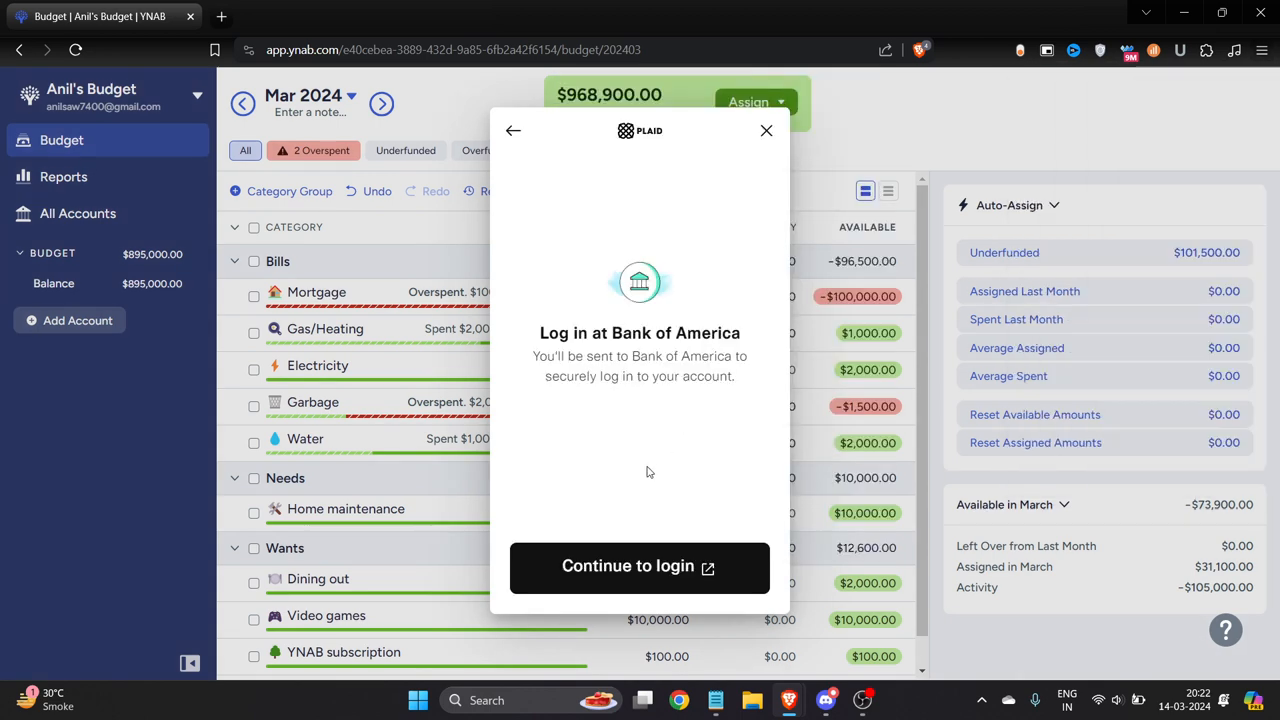
# Reach the Bank of America login, then exit the Plaid flow back to the March 2024 budget.
pyautogui.click(640, 566)
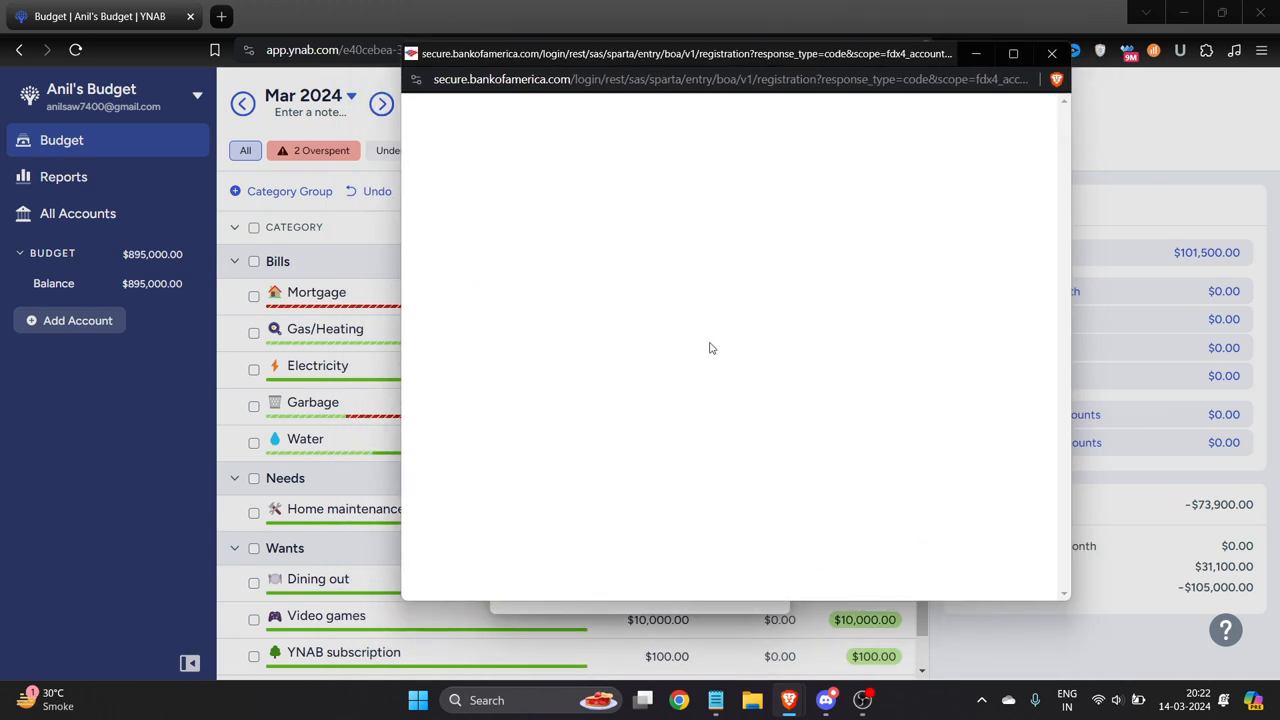
pyautogui.moveTo(1004, 132)
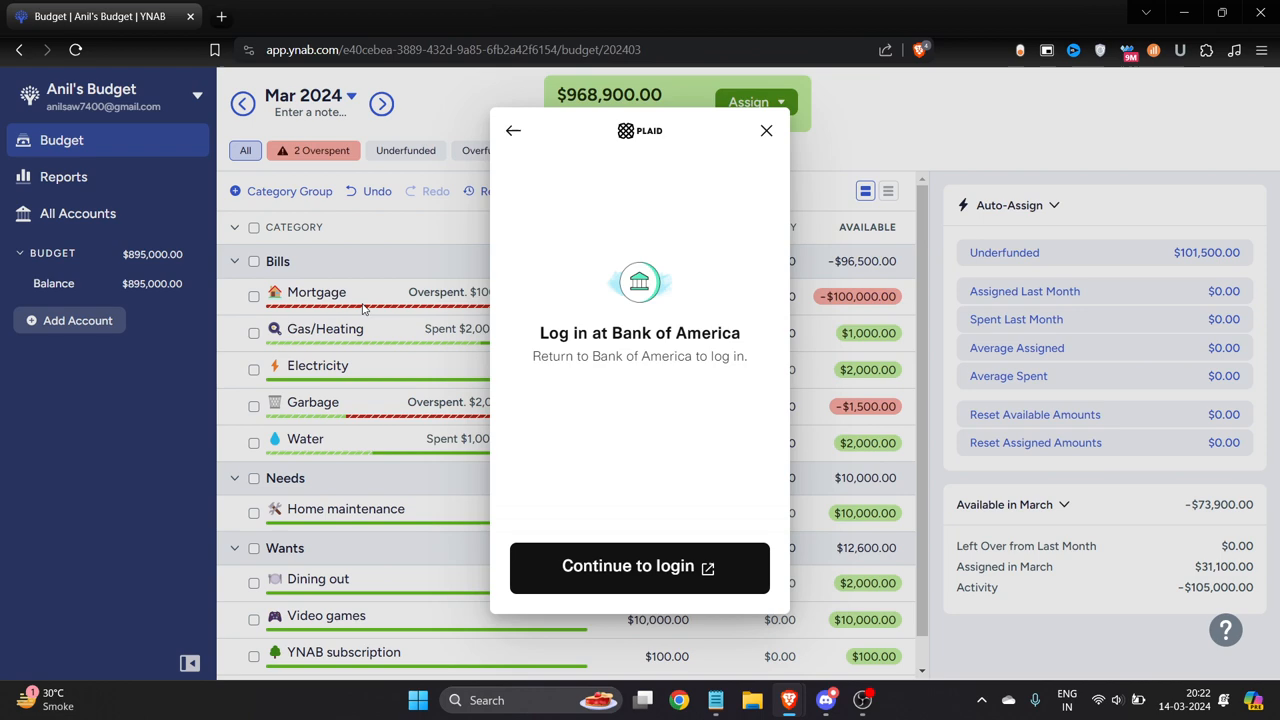
pyautogui.click(766, 132)
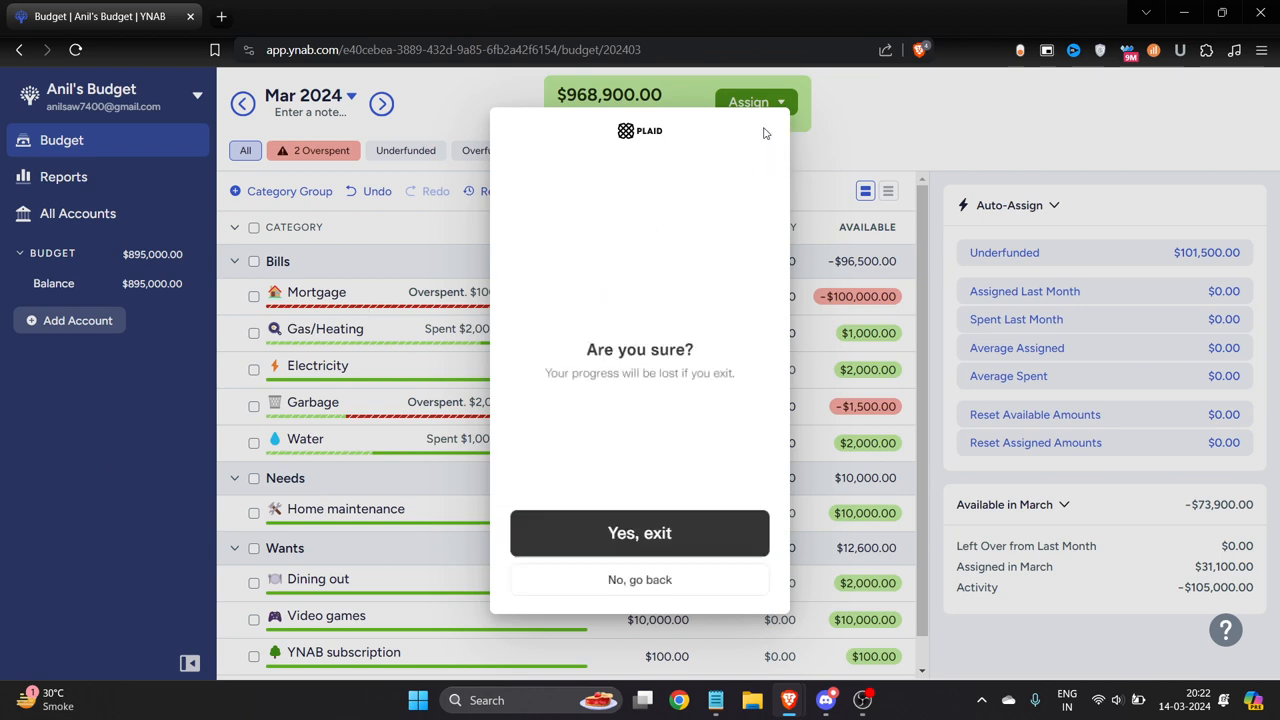
pyautogui.click(640, 580)
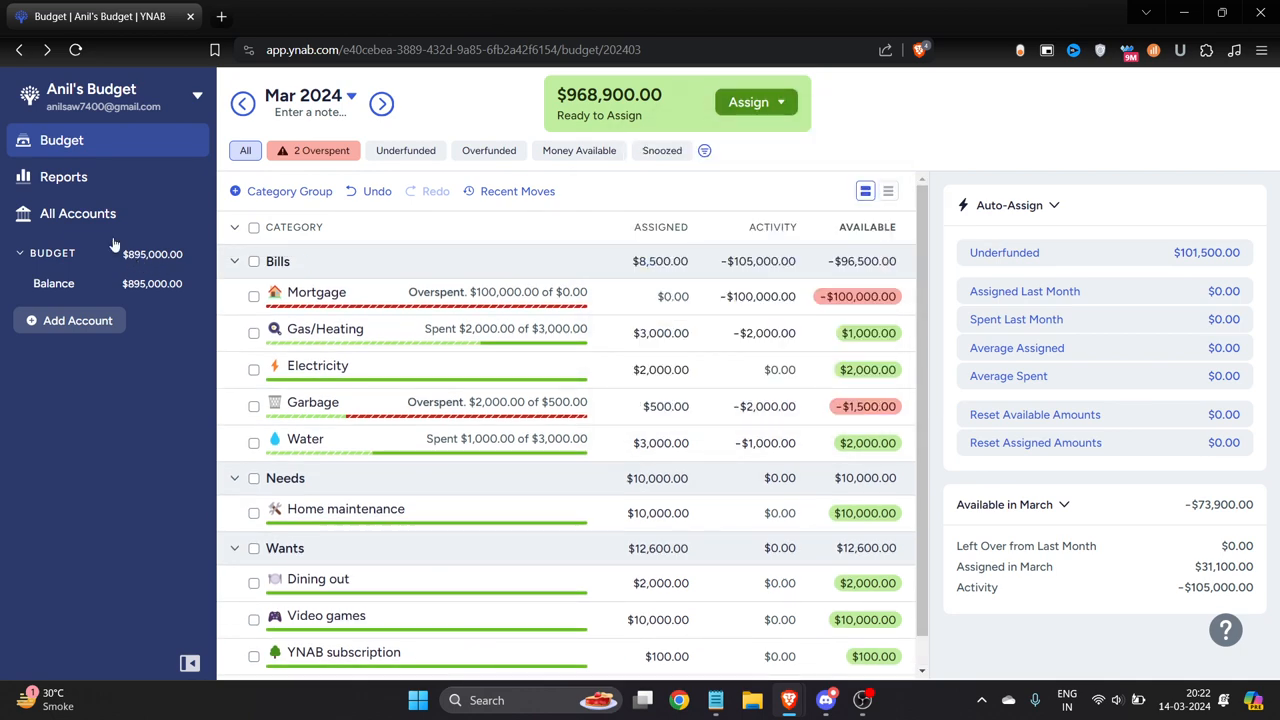
pyautogui.moveTo(76, 212)
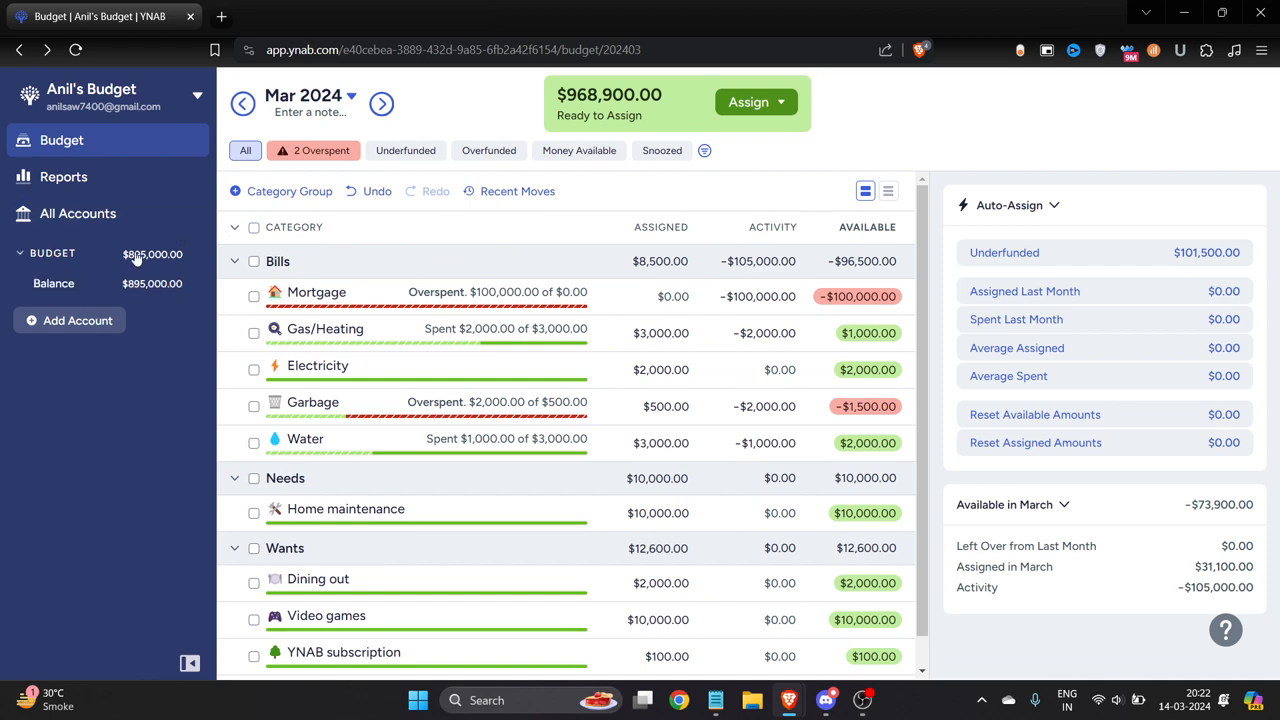
# Show the All Accounts register and select all five transactions via the header checkbox.
pyautogui.click(76, 212)
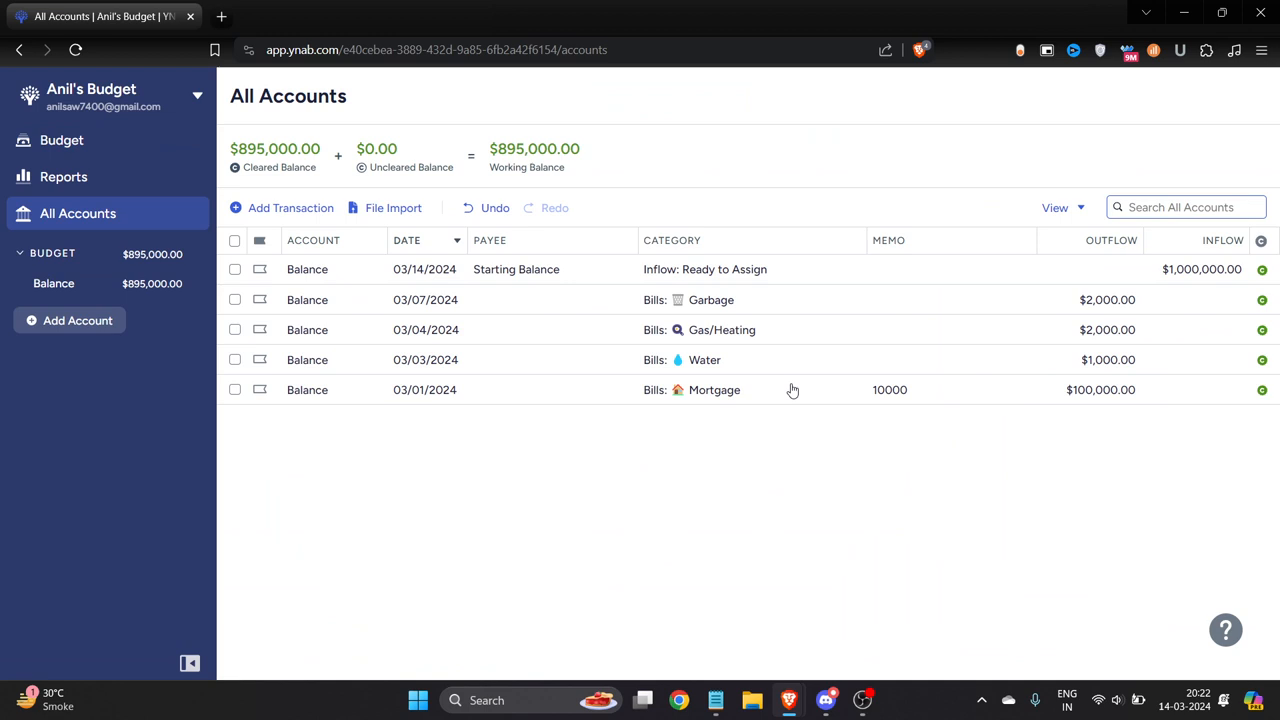
pyautogui.moveTo(784, 456)
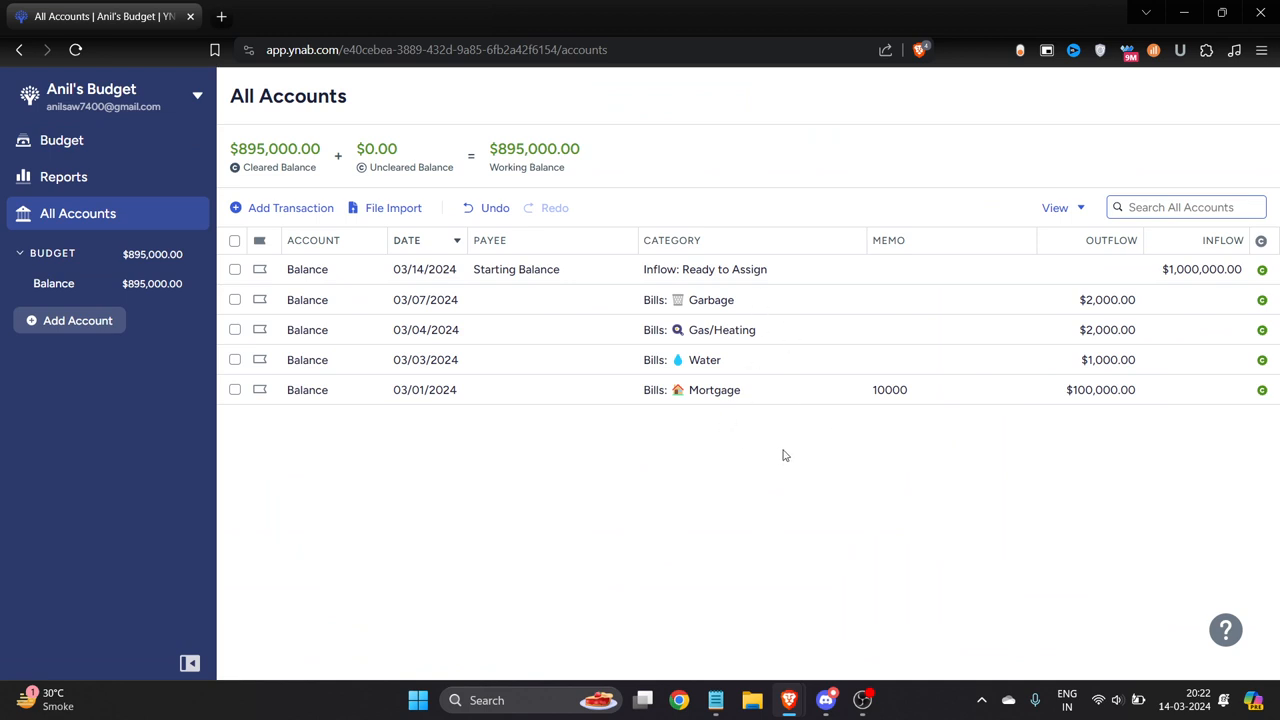
pyautogui.click(234, 240)
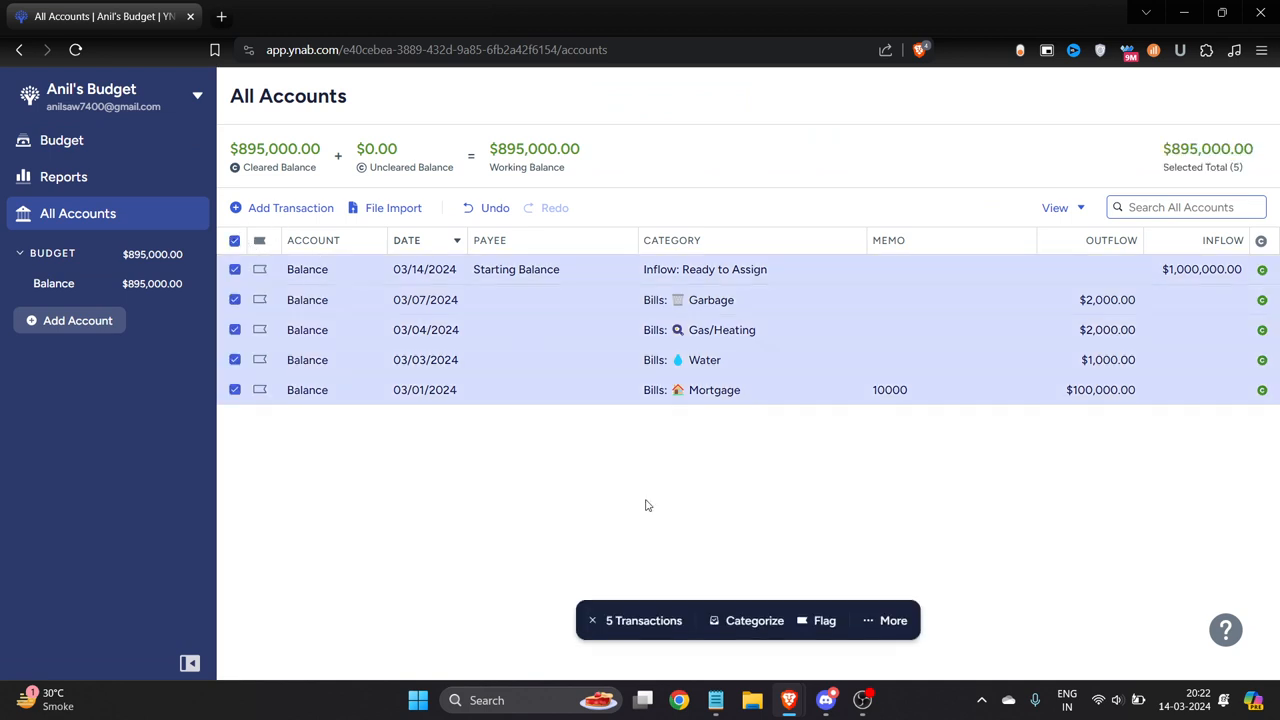
pyautogui.moveTo(392, 206)
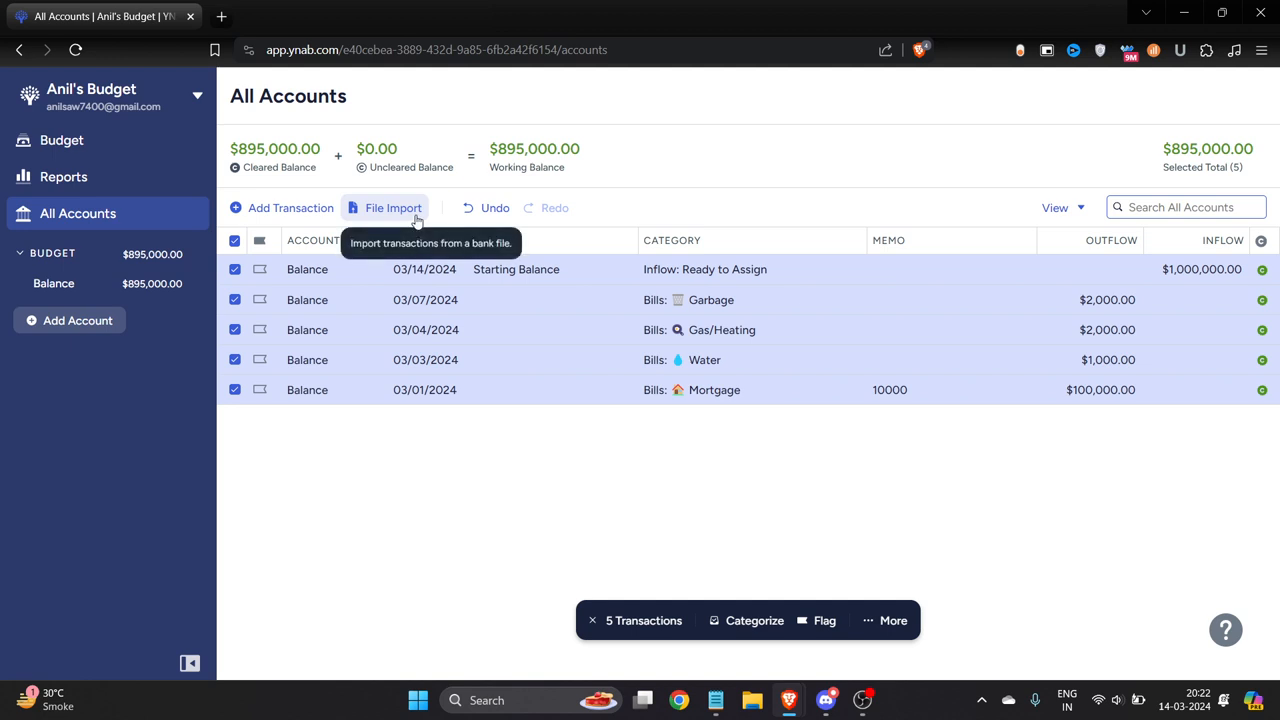
pyautogui.moveTo(520, 300)
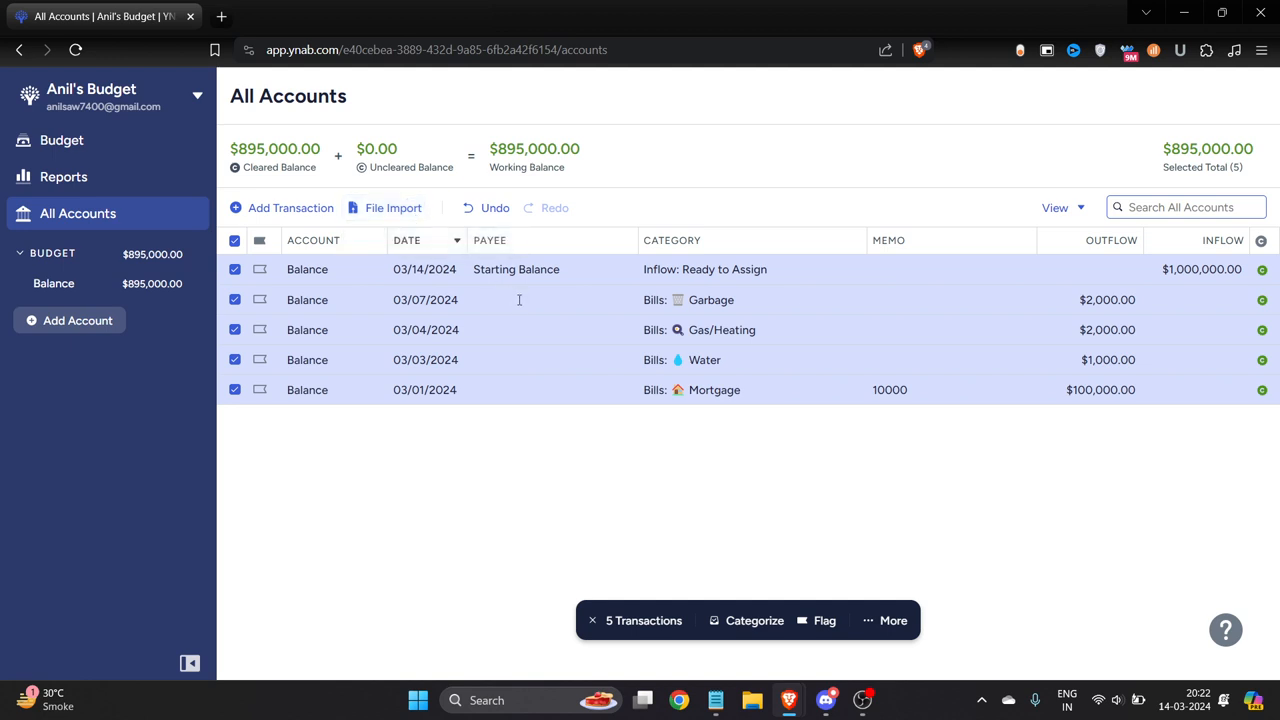
pyautogui.moveTo(836, 486)
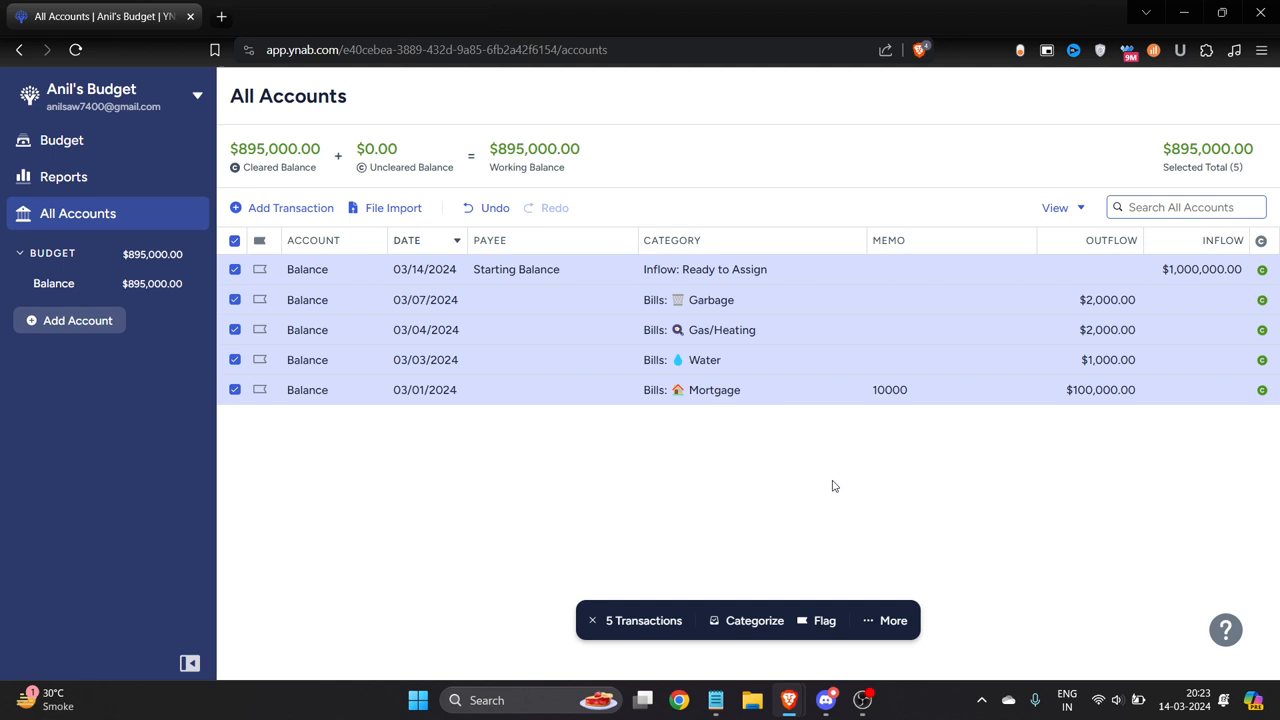
pyautogui.moveTo(802, 490)
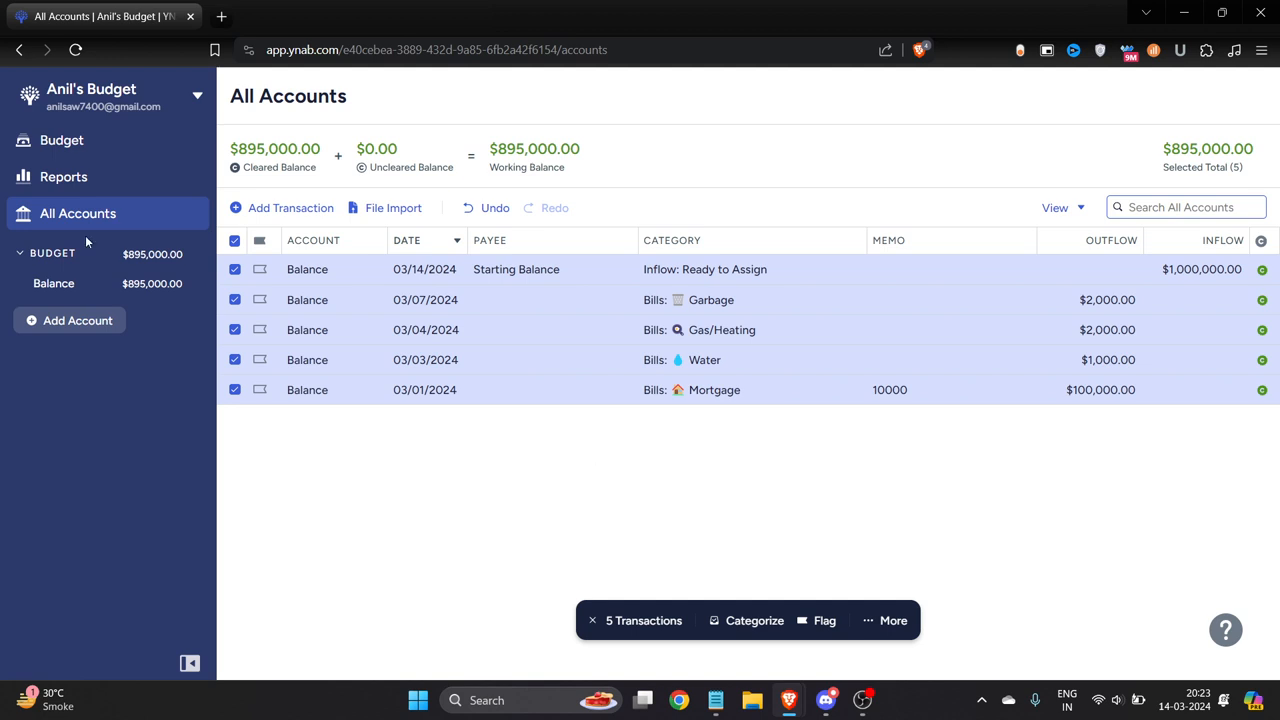
# Back on the budget, select Dining out and start a monthly Needed For Spending target.
pyautogui.click(62, 140)
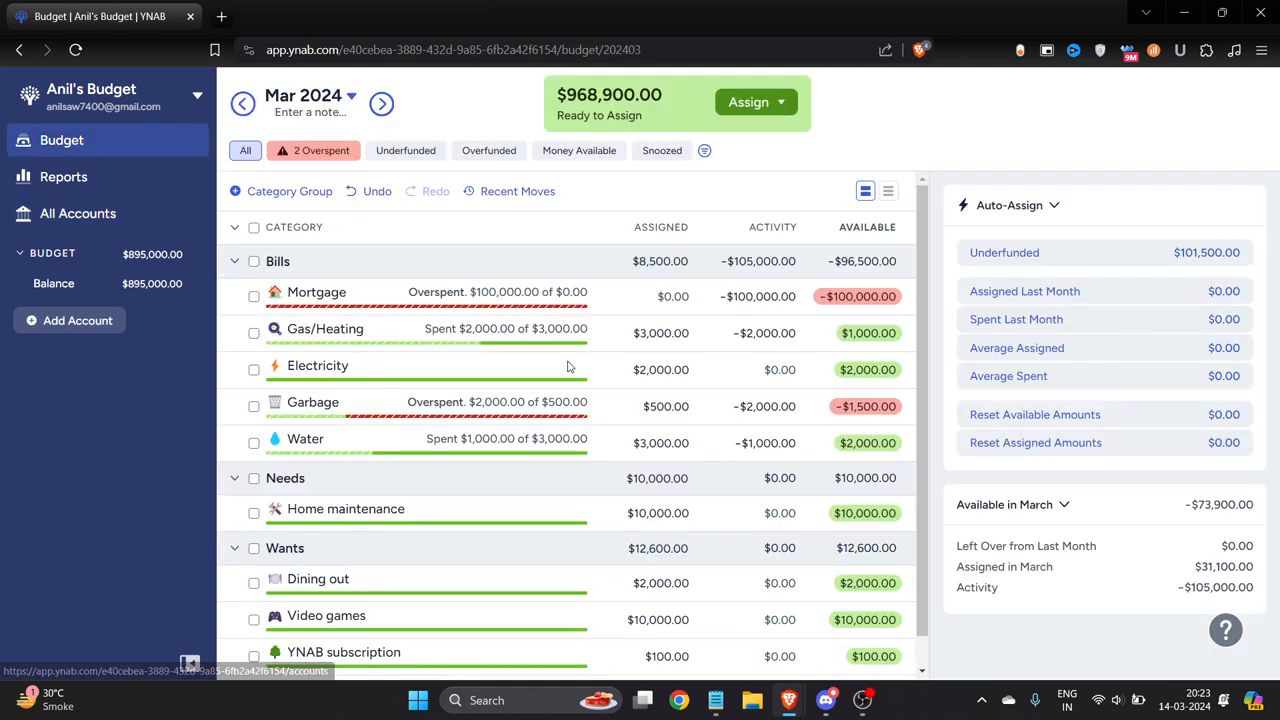
pyautogui.click(316, 364)
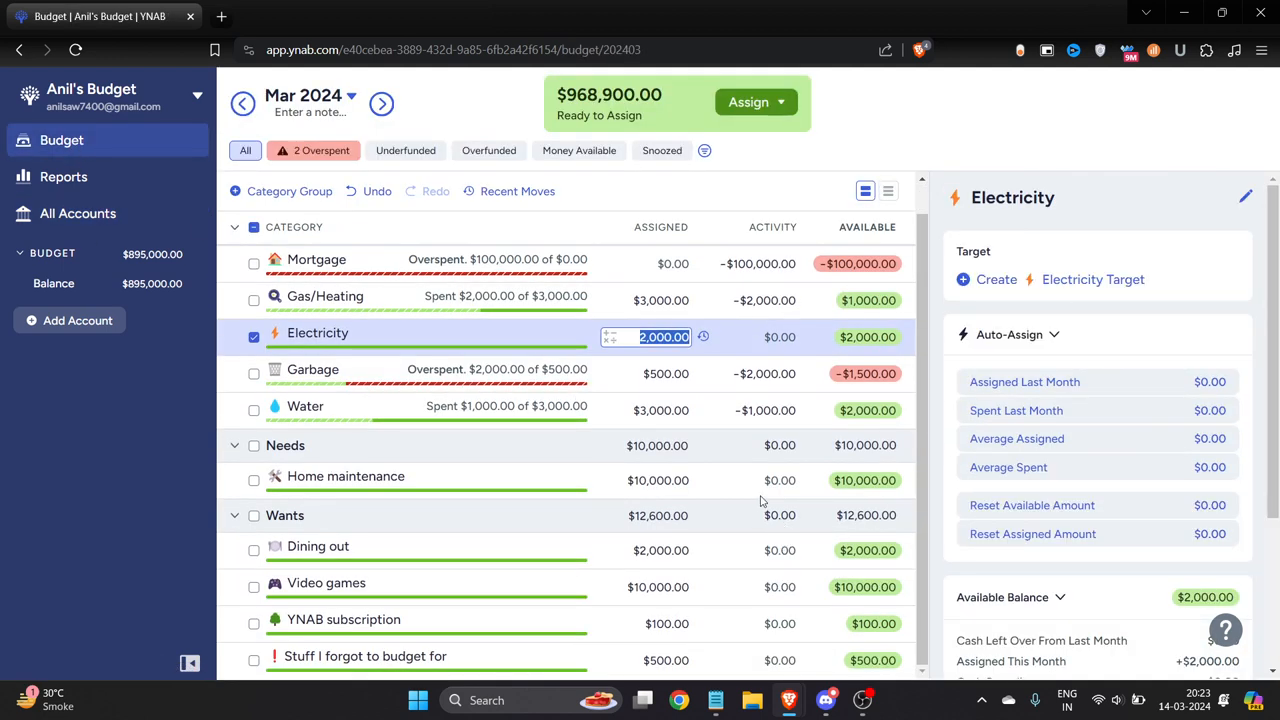
pyautogui.click(660, 550)
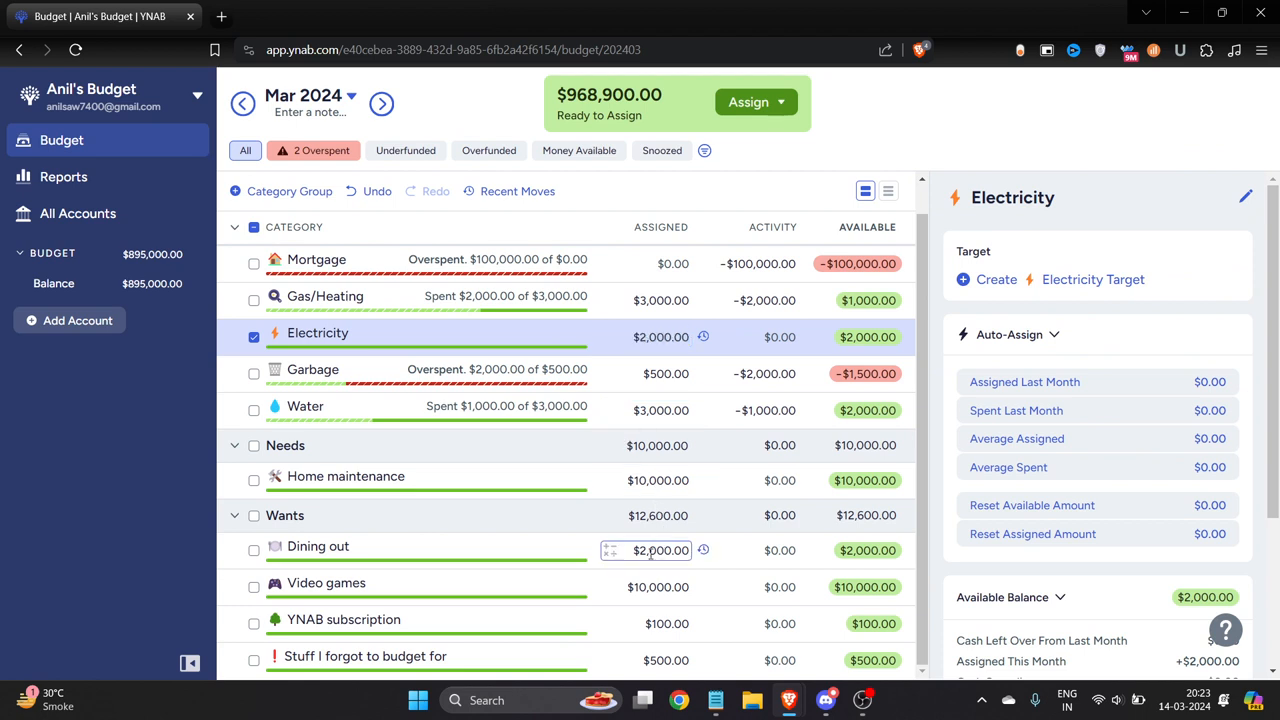
pyautogui.click(318, 546)
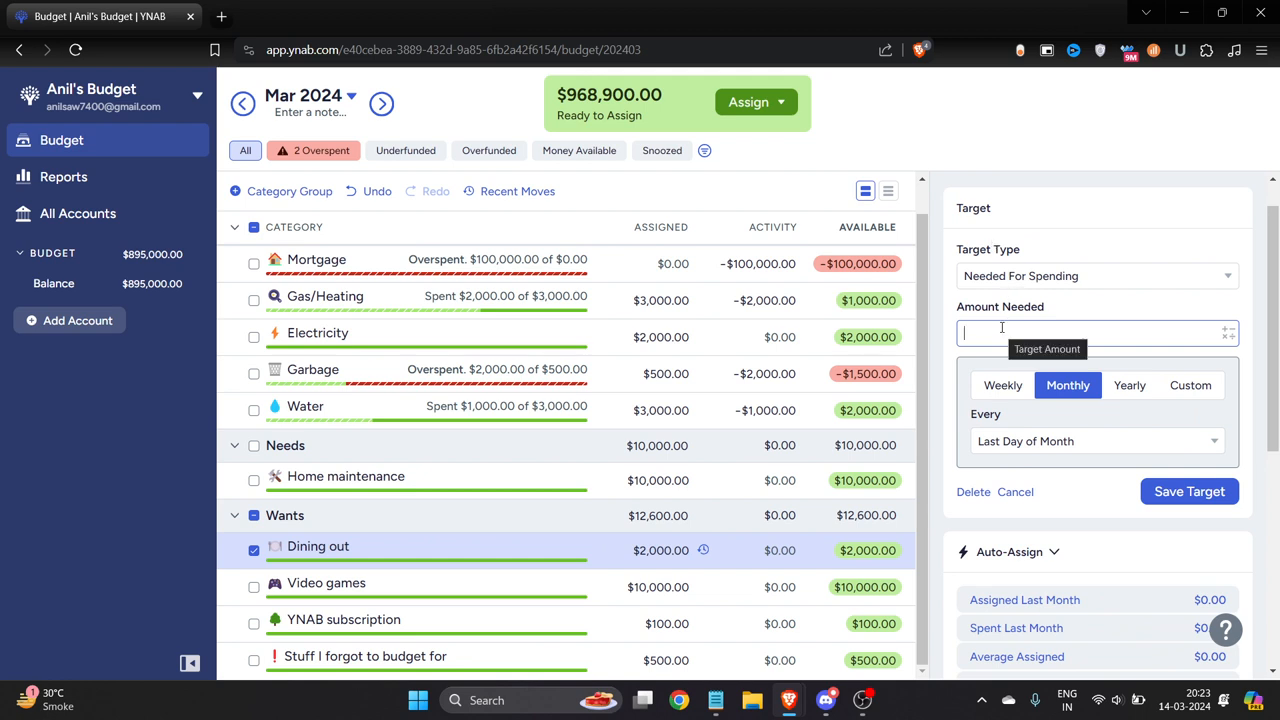
pyautogui.scroll(-3)
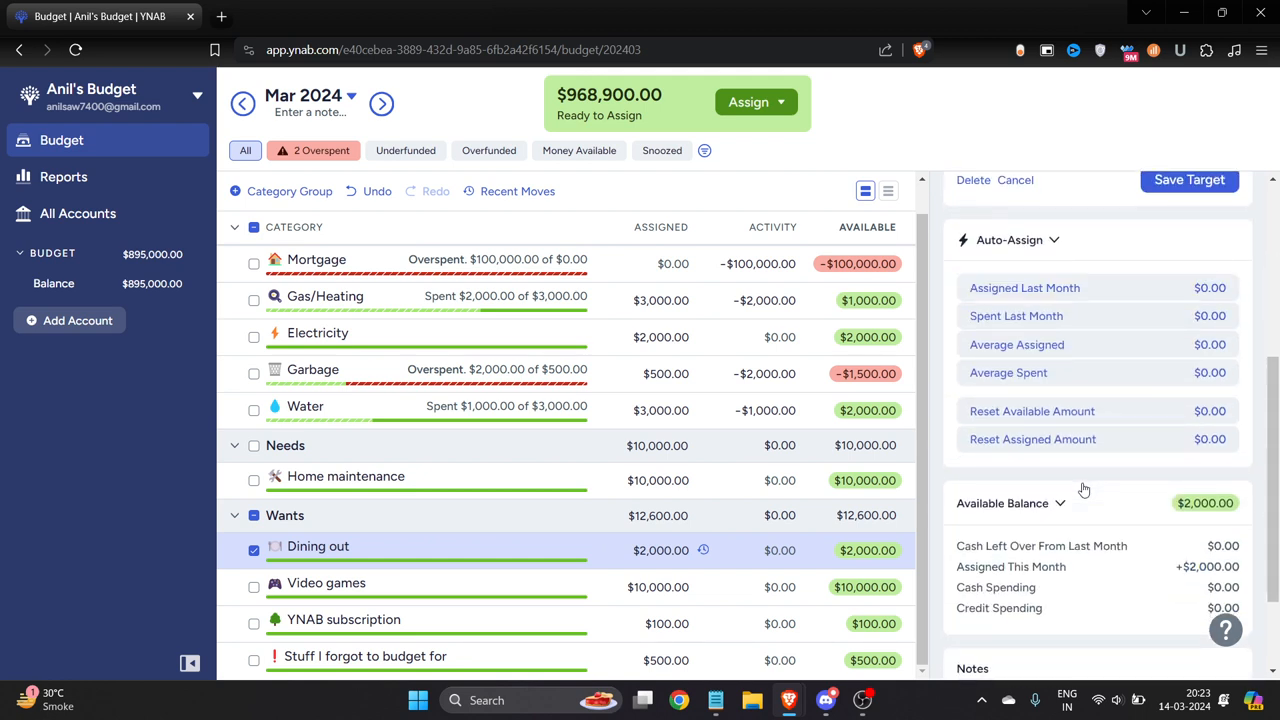